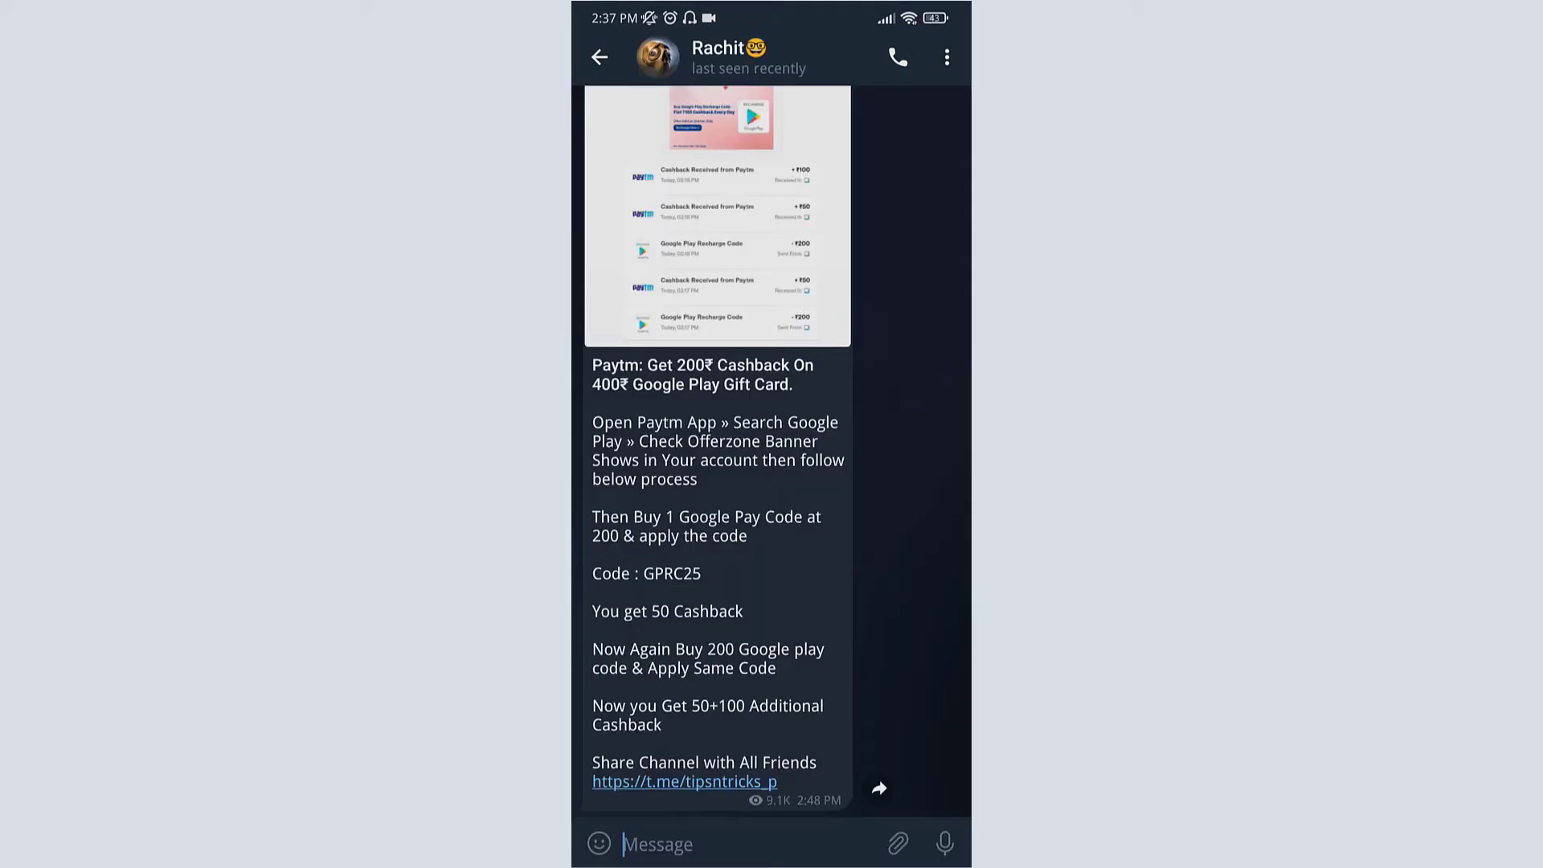
From the contact's profile menu, bring up the Auto-Delete timer options.
left_click(718, 57)
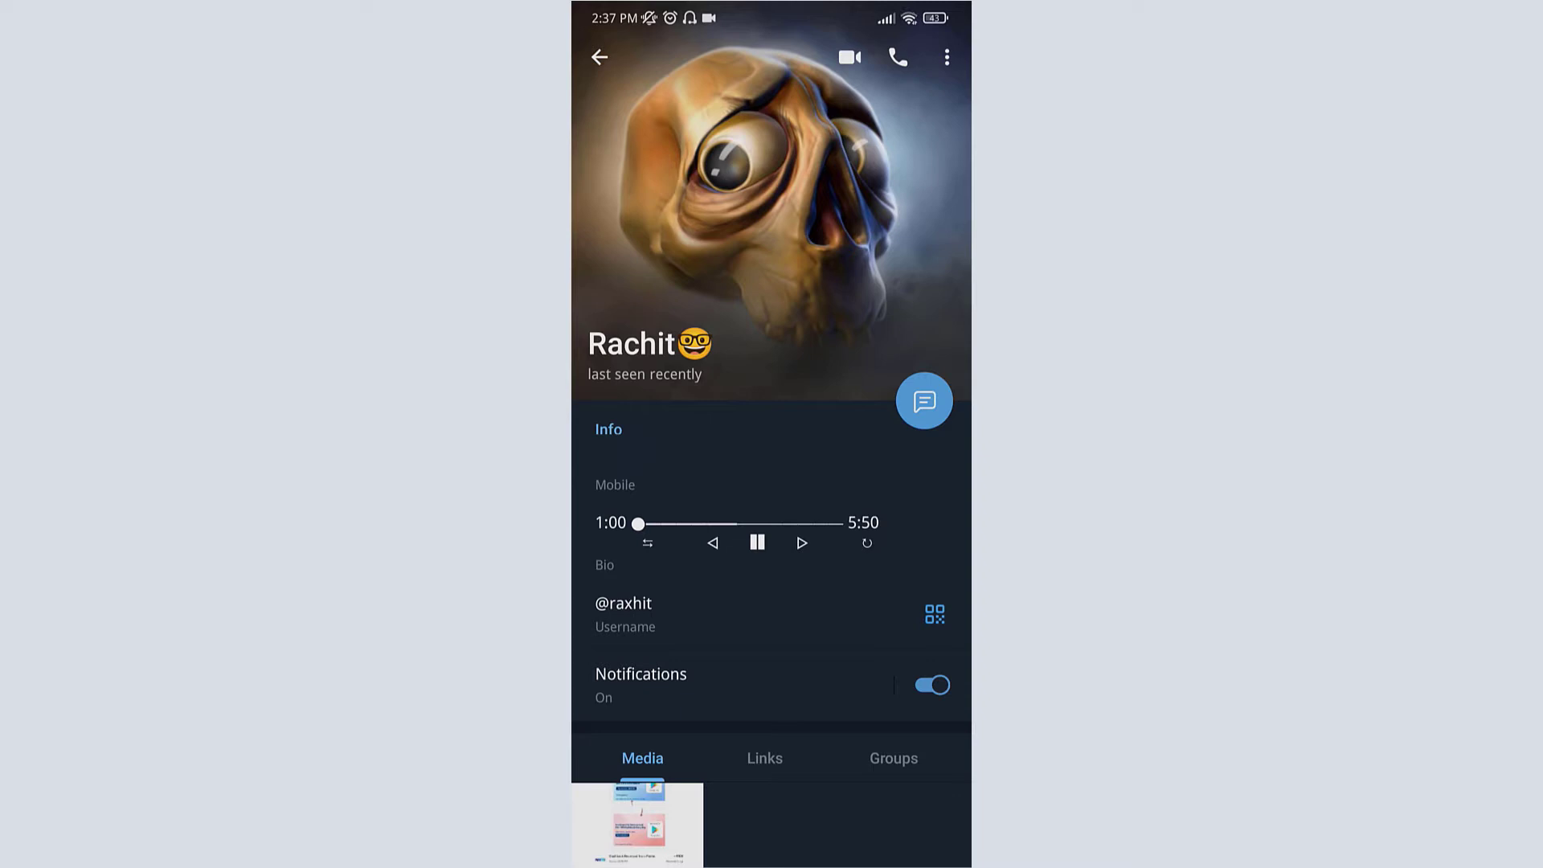
left_click(946, 57)
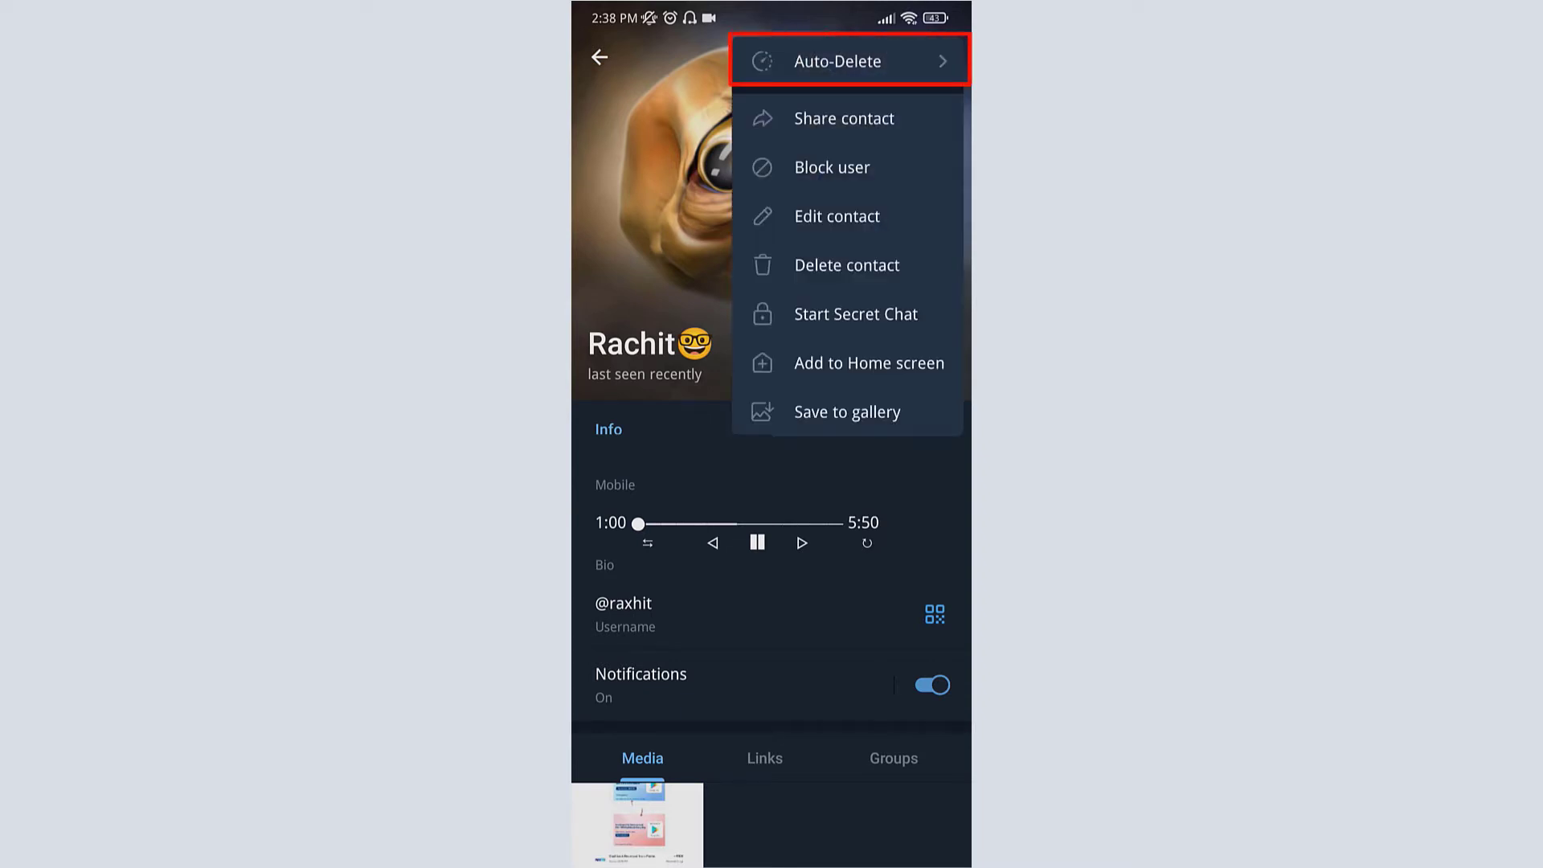
left_click(837, 61)
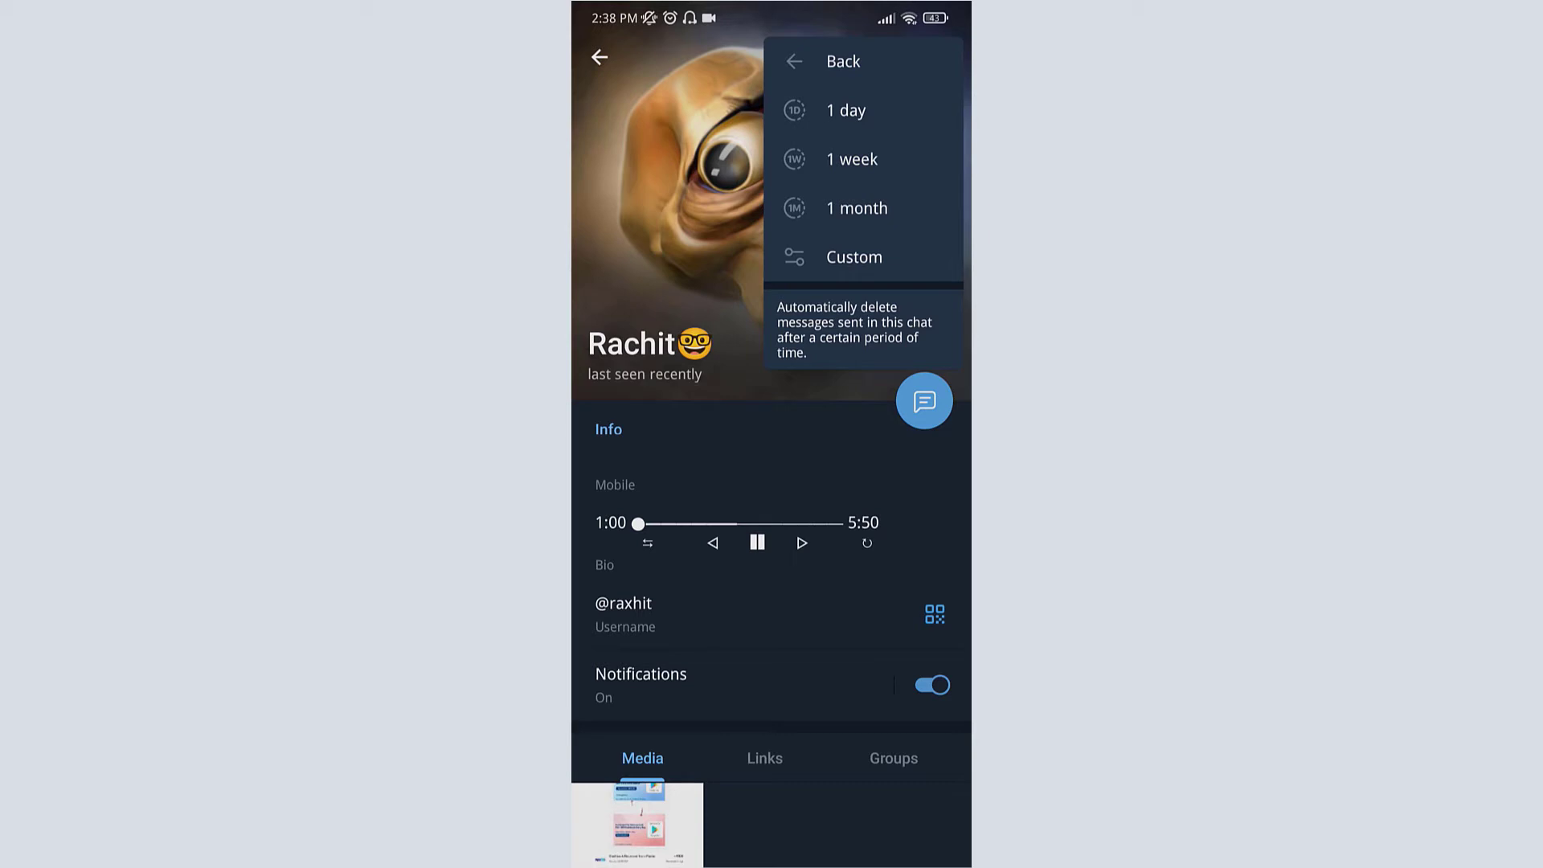
Choose a custom auto-delete period of 1 day and confirm it.
left_click(854, 257)
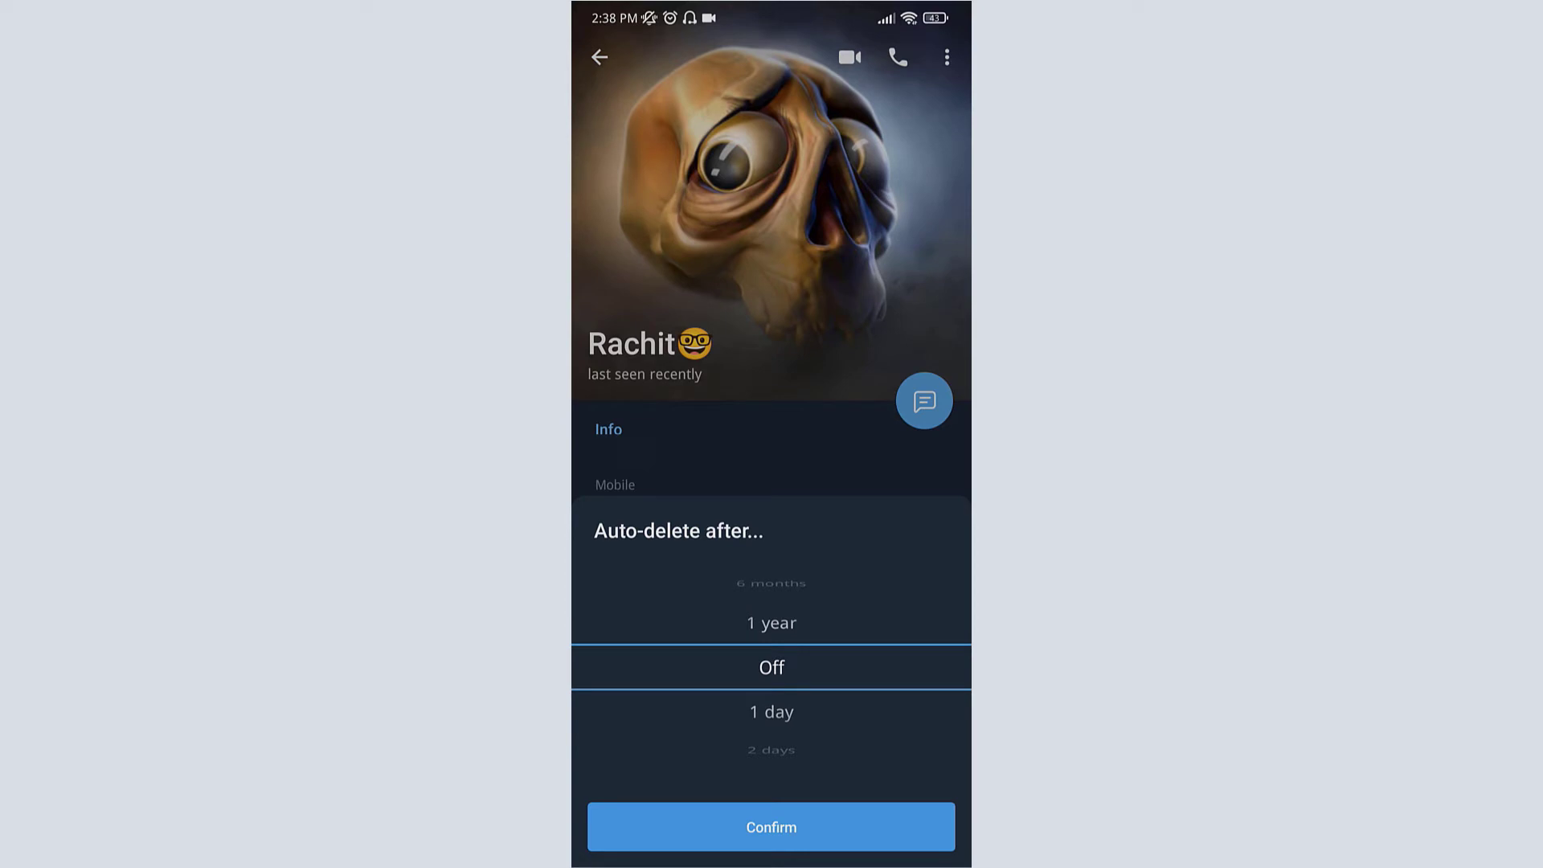
scroll("down", 3)
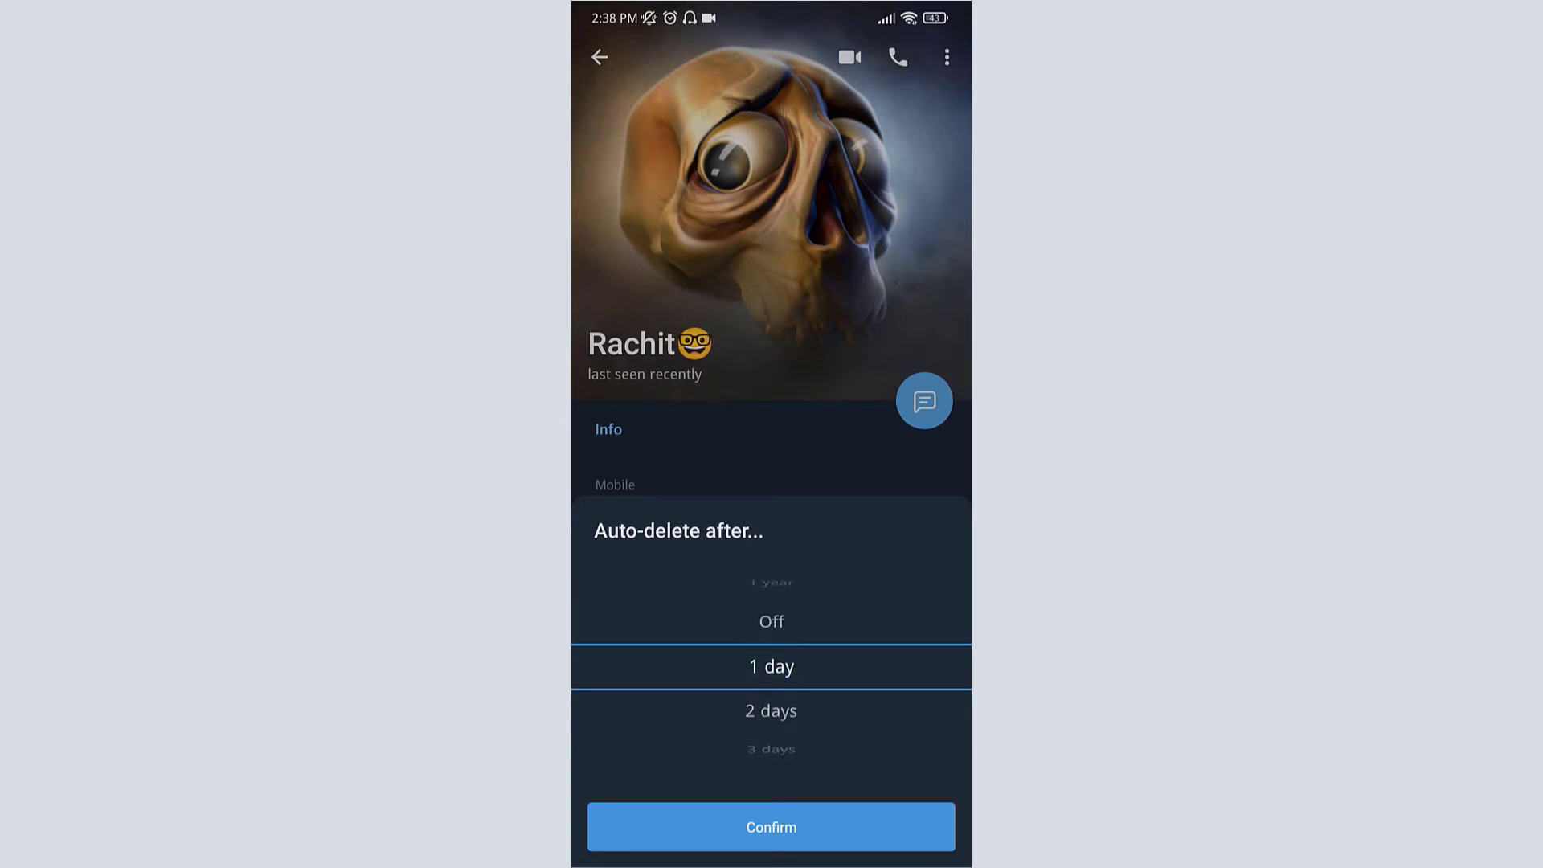
scroll("down", 3)
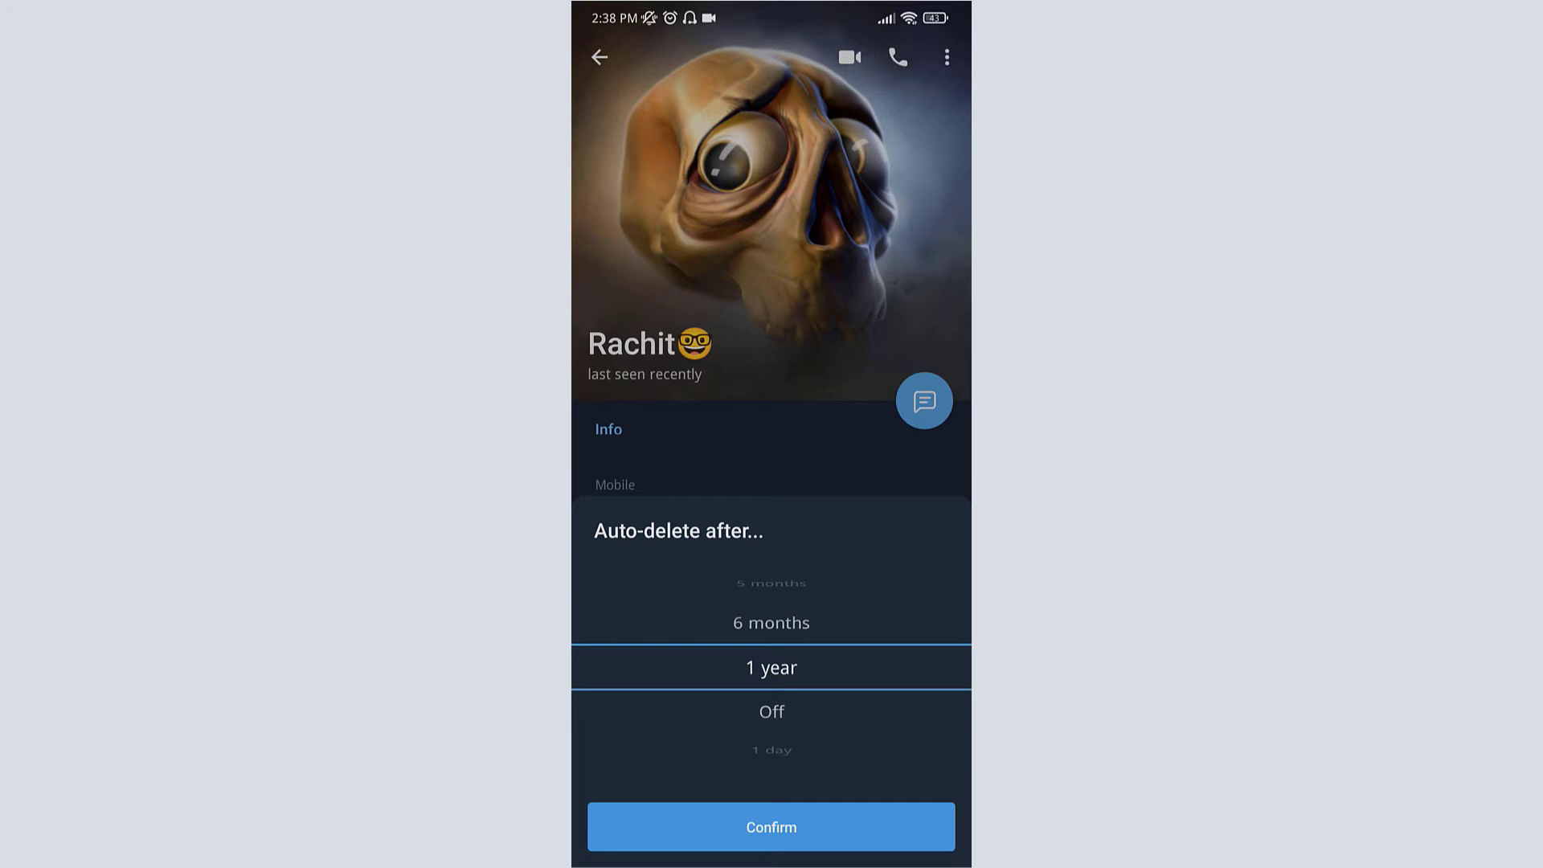
scroll("down", 3)
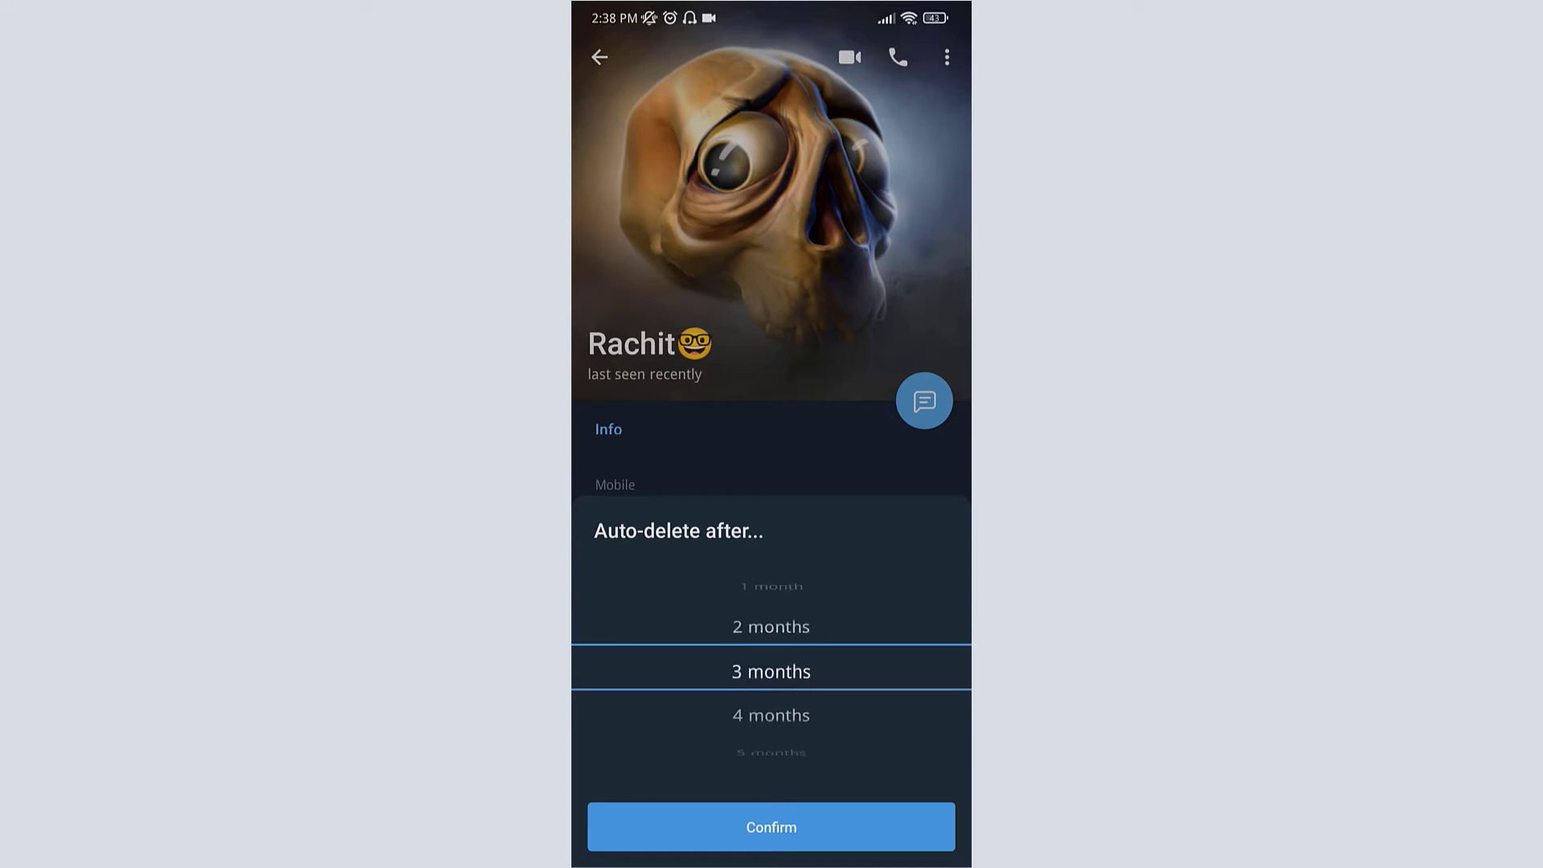
scroll("down", 3)
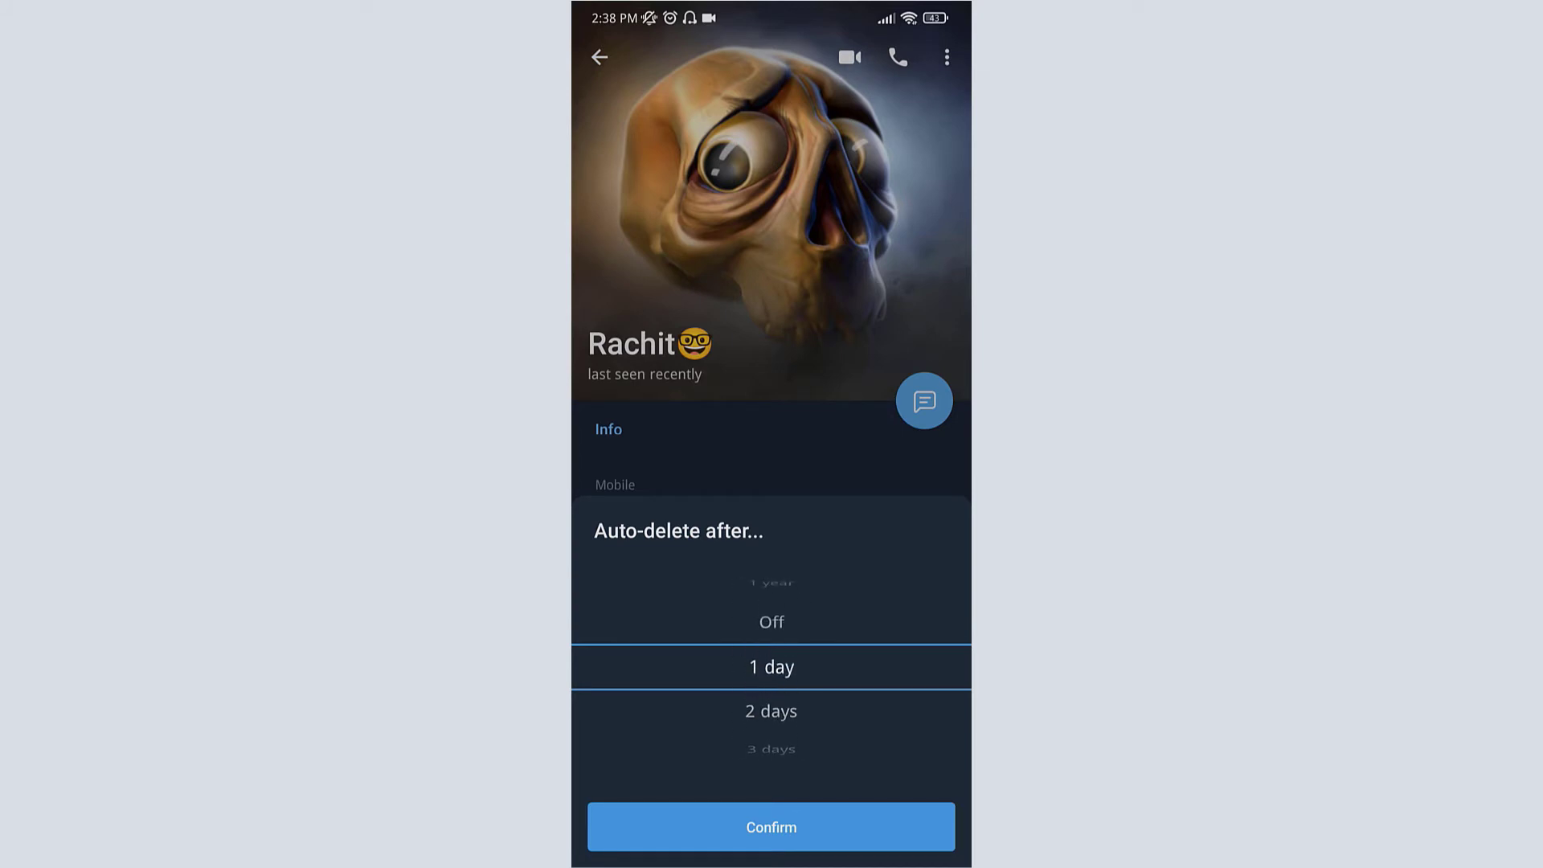
left_click(770, 827)
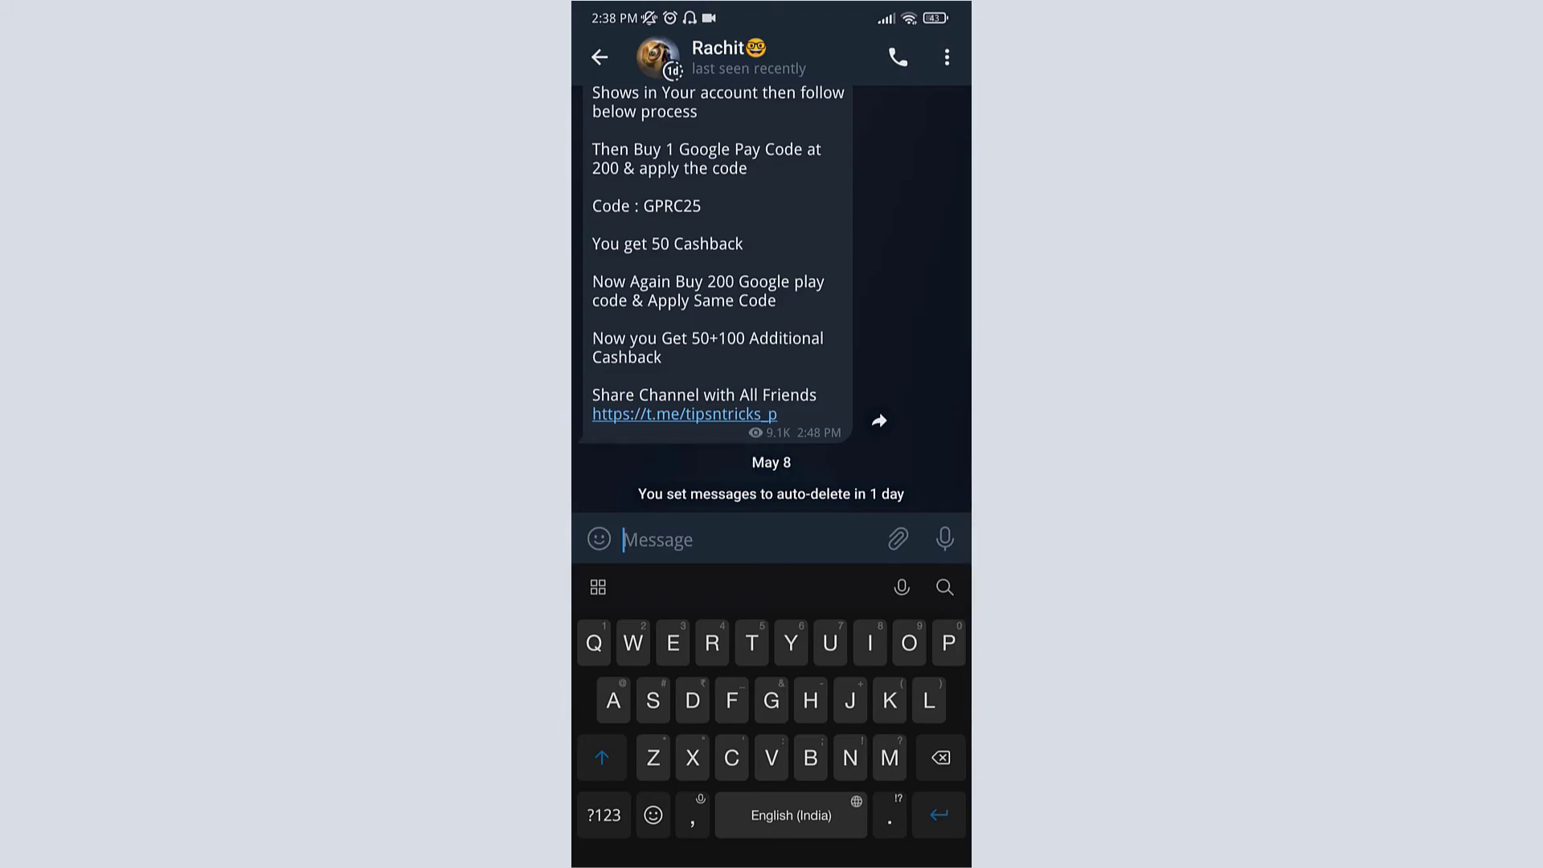
Send 'Hi' to the contact.
type("Hi")
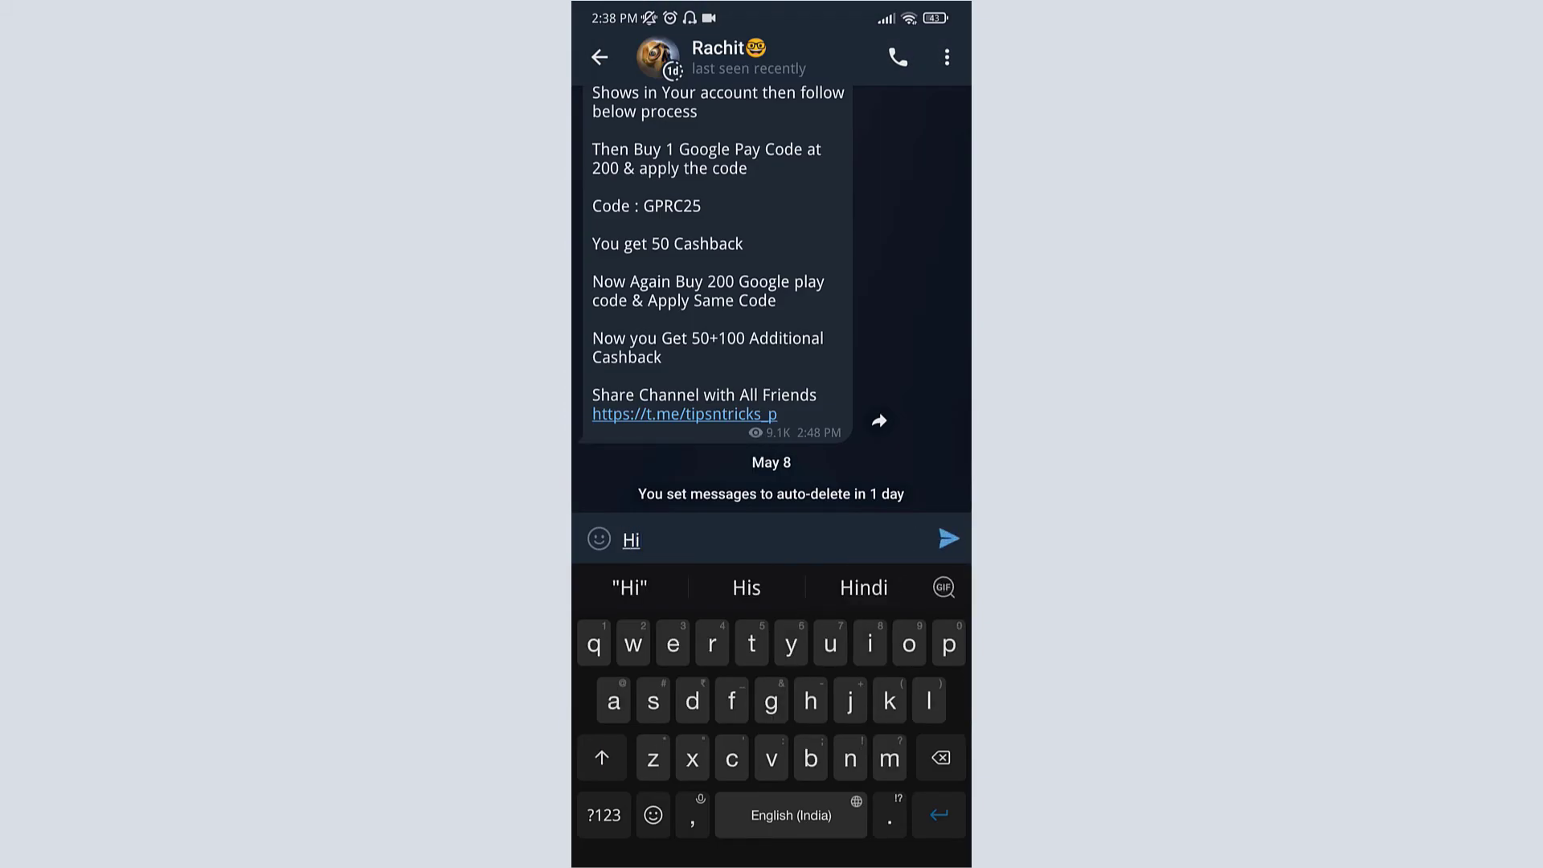
left_click(944, 539)
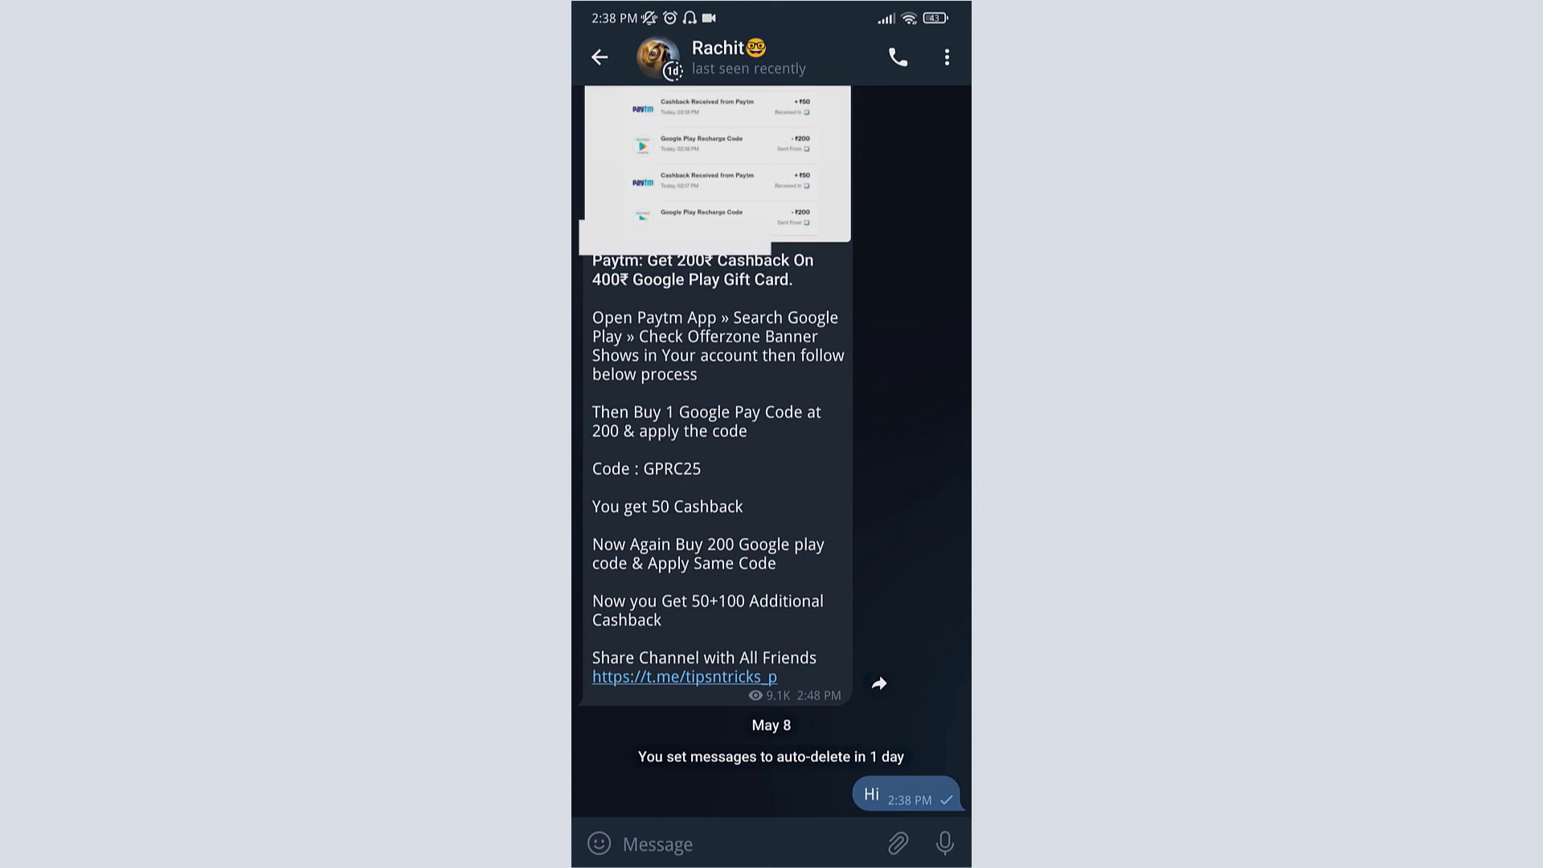
Disable the chat's auto-delete timer via the profile menu, then close the app to home.
left_click(728, 57)
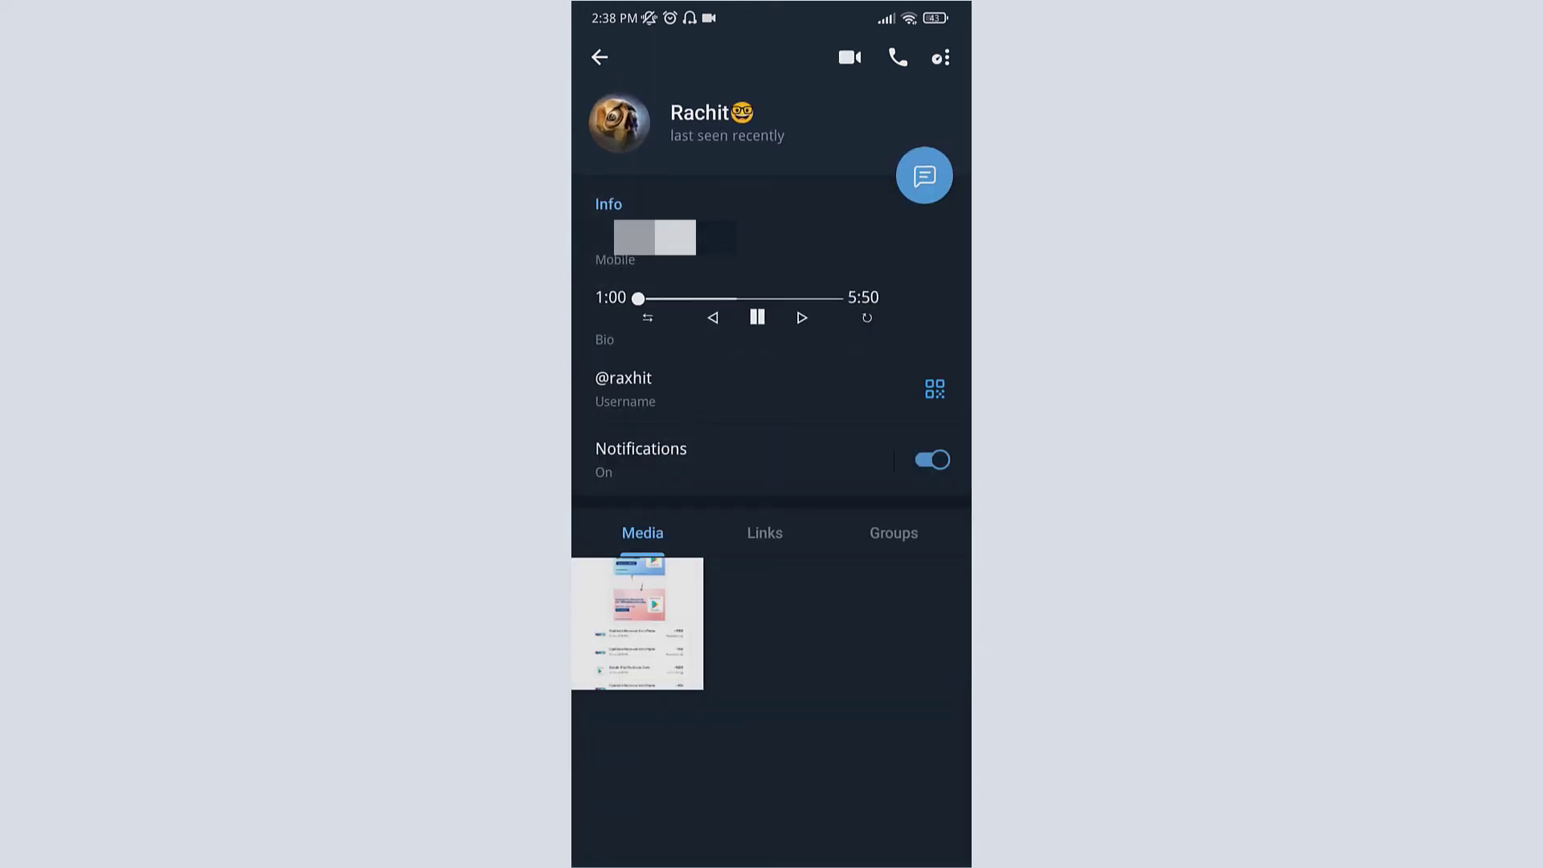
left_click(938, 57)
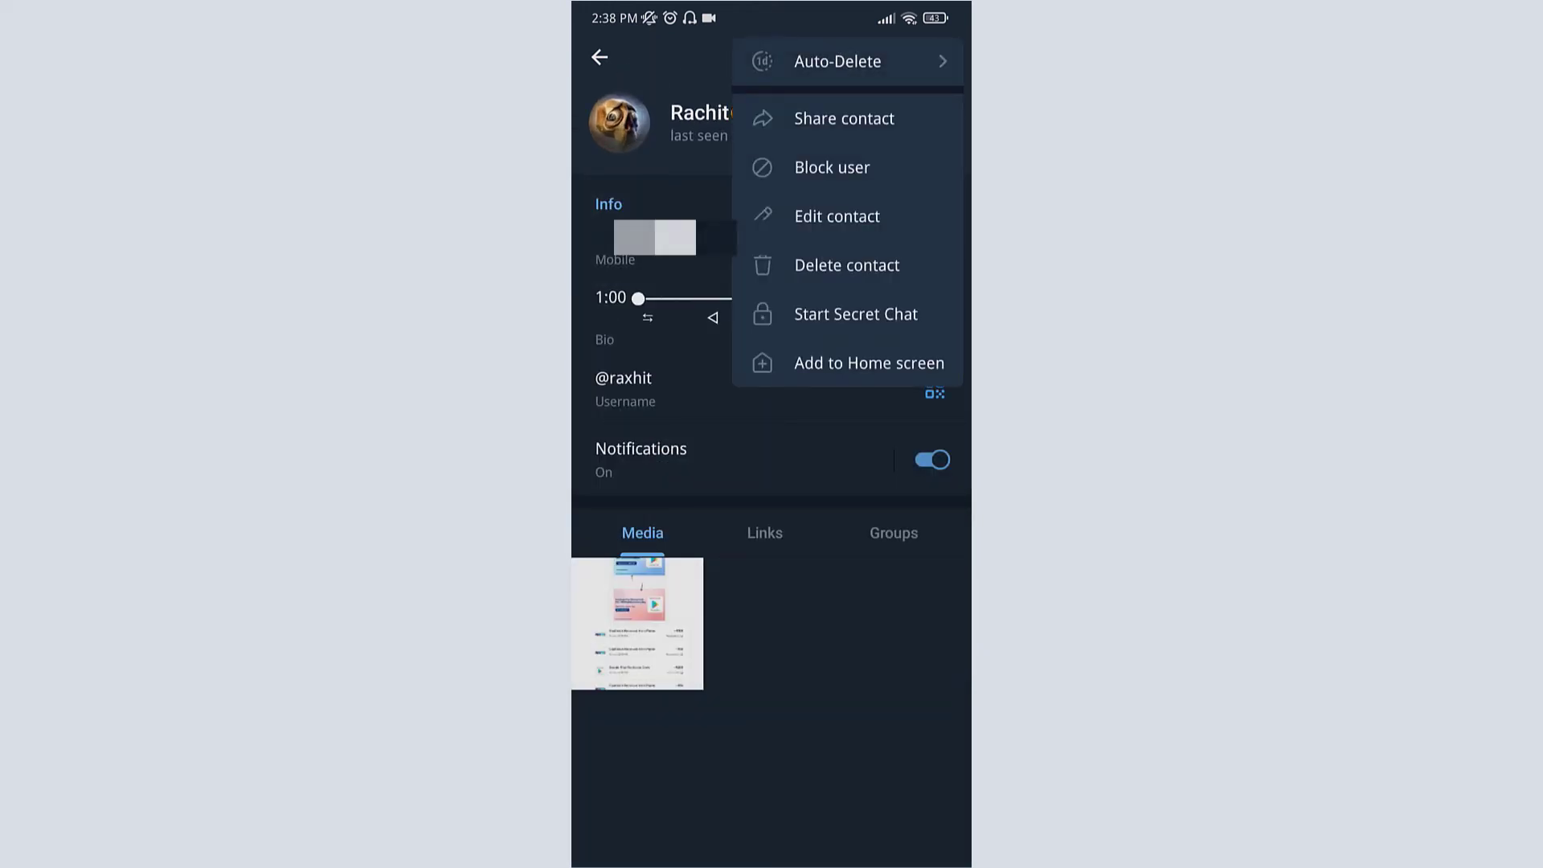
left_click(837, 60)
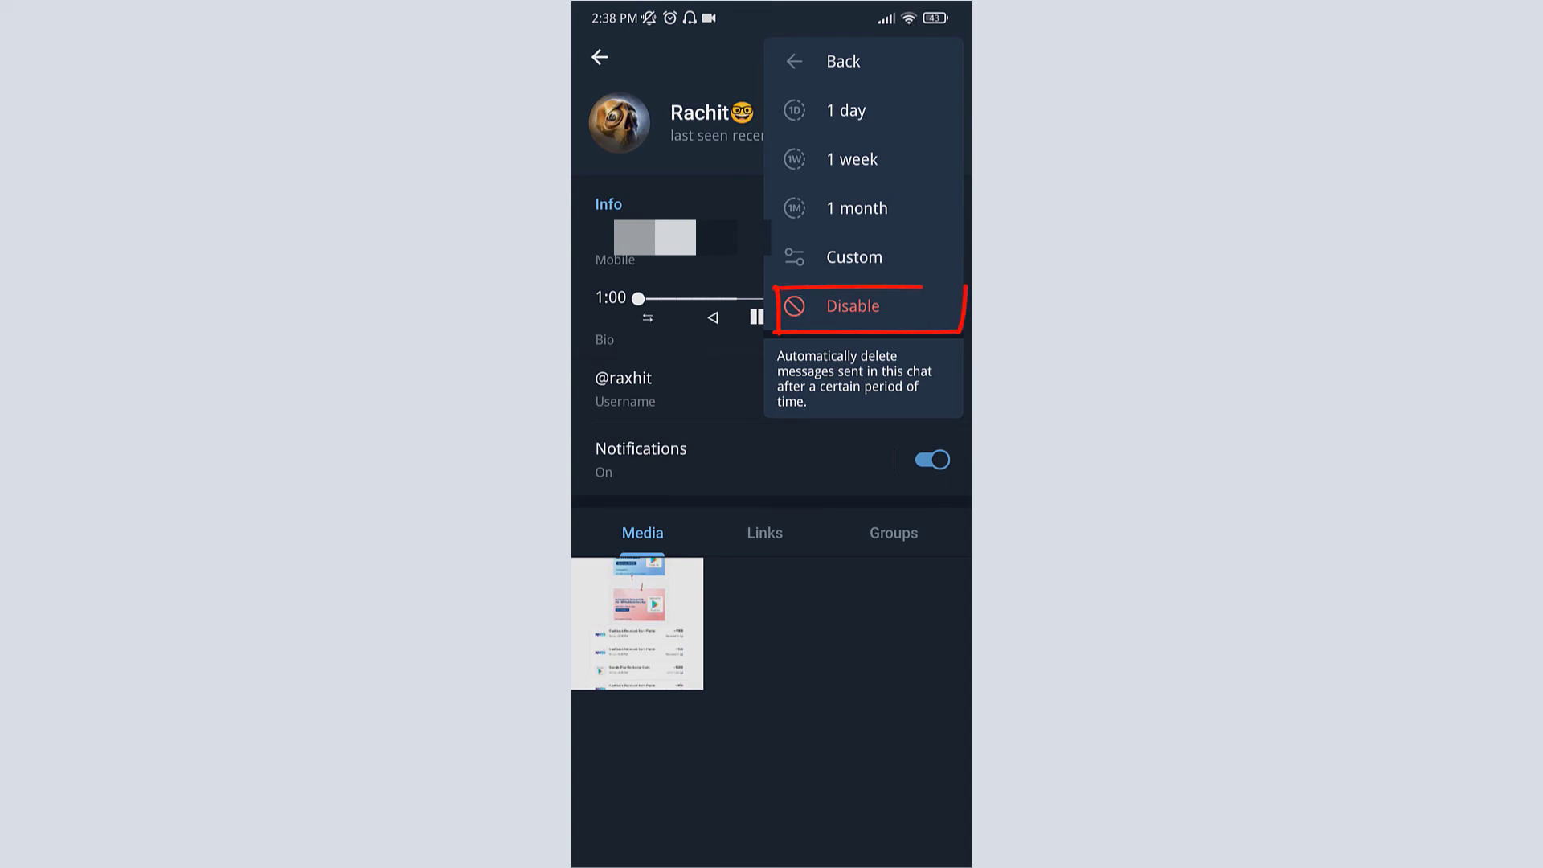
left_click(851, 306)
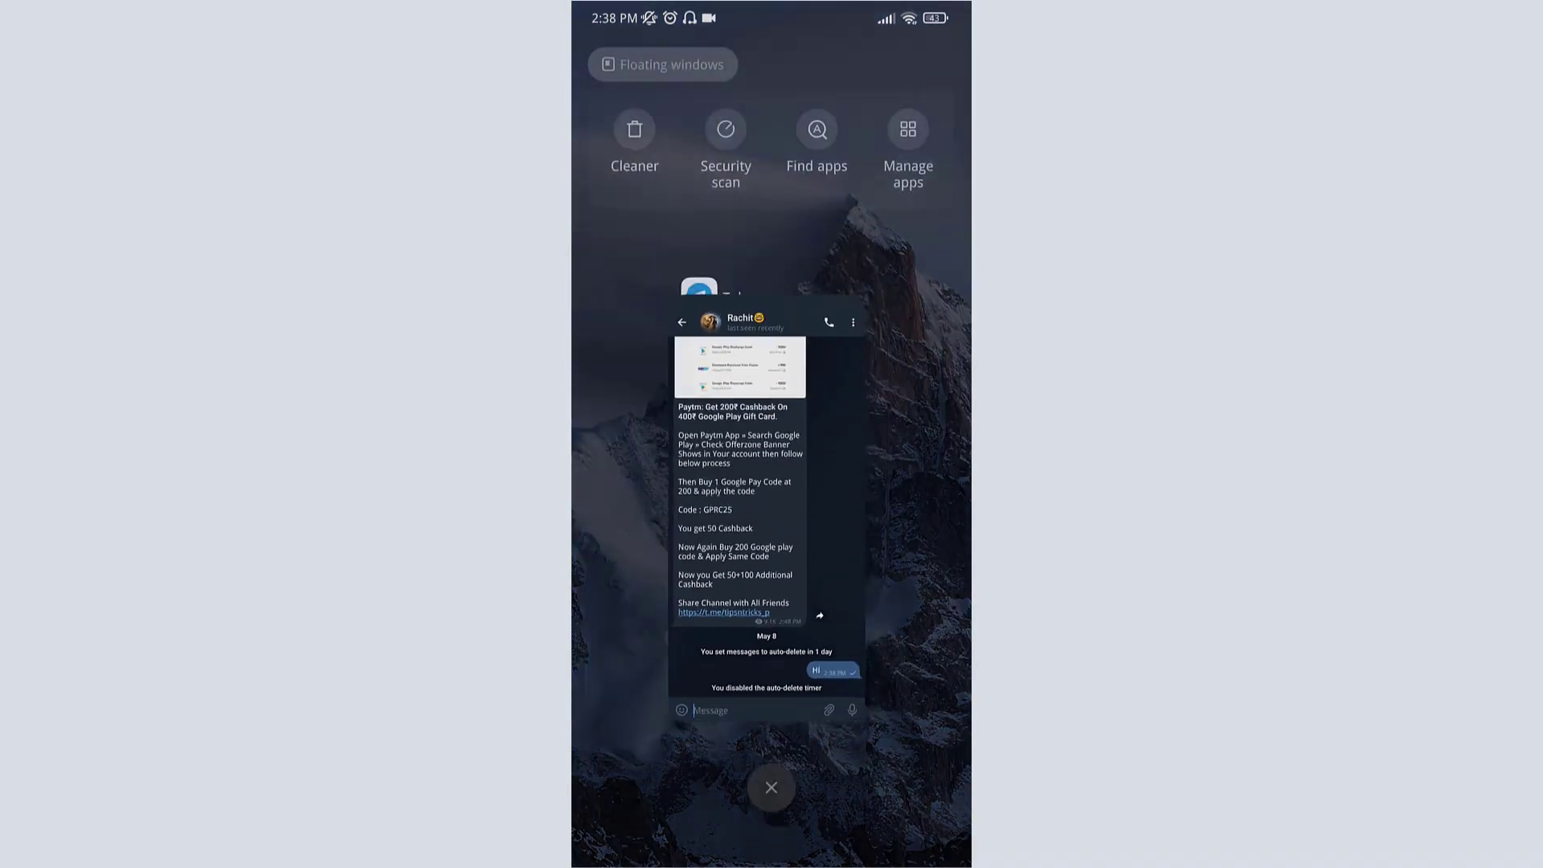
left_click(771, 786)
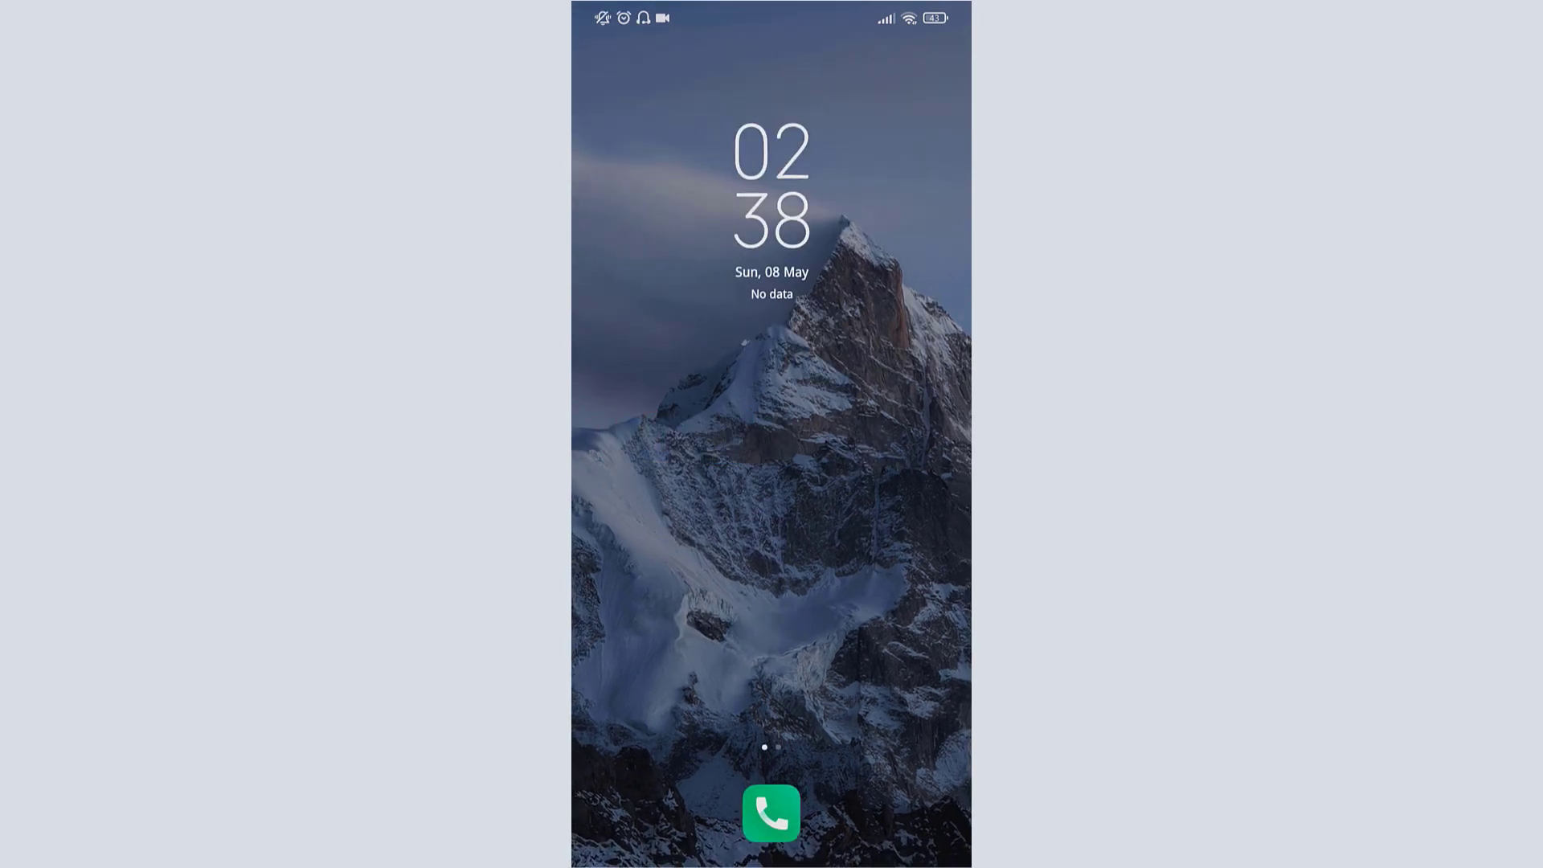